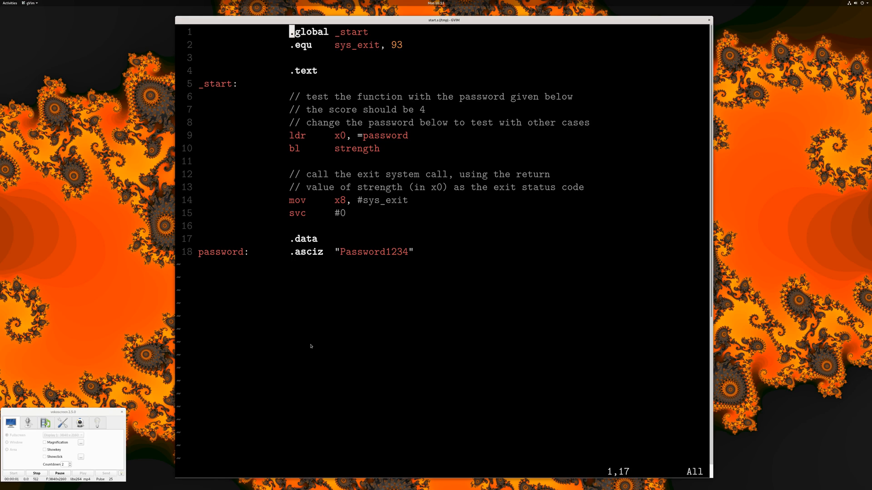
pyautogui.moveTo(478, 281)
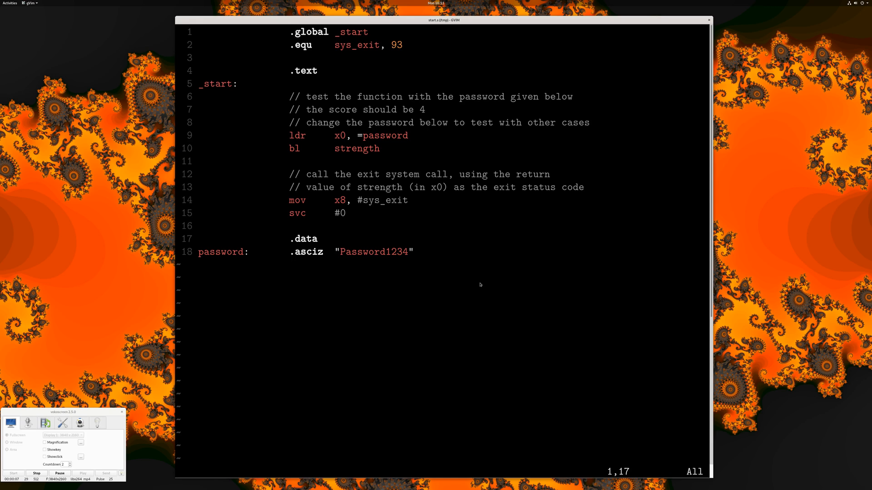
pyautogui.moveTo(475, 283)
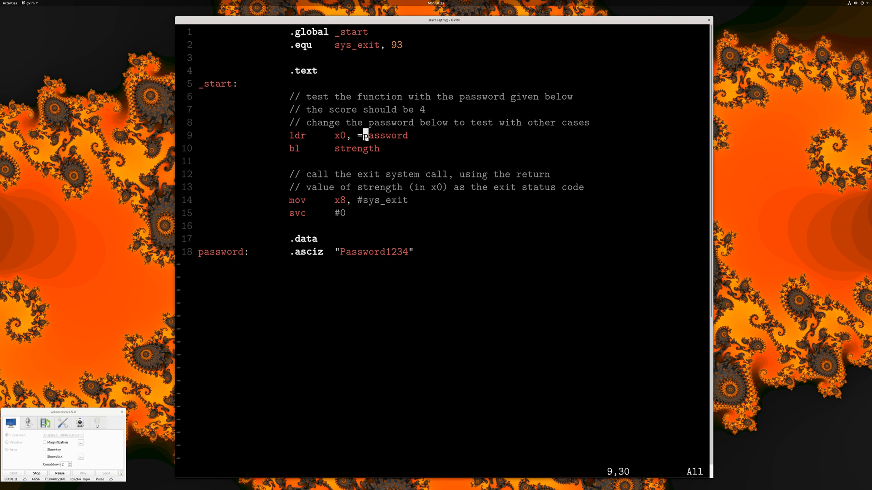
# Insert 'start' at the password reference, then begin typing scratch text on the strength call line
pyautogui.press('i')
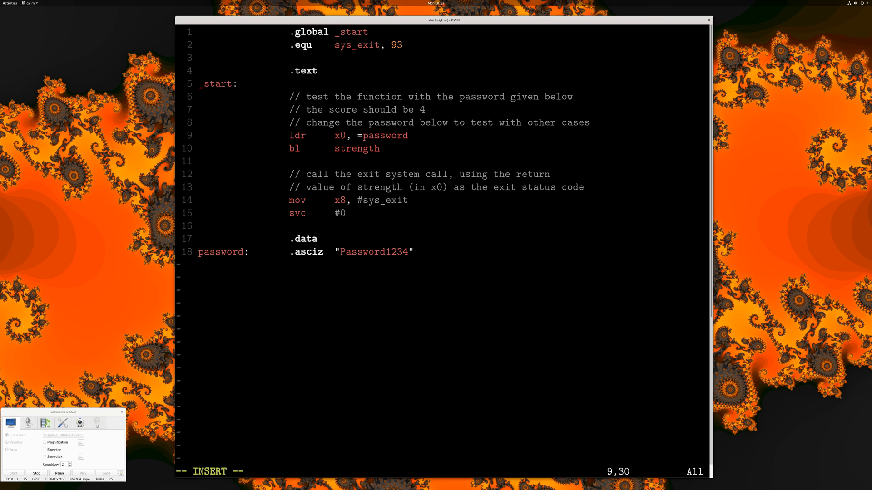
pyautogui.write('start')
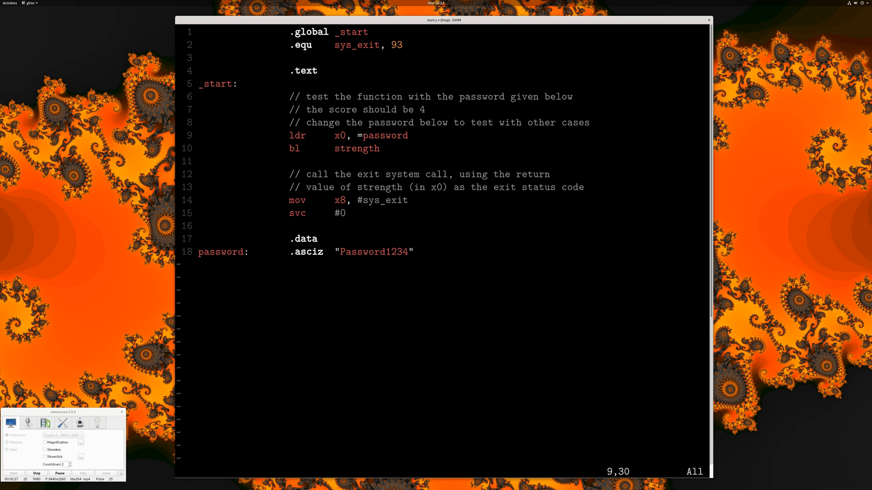
pyautogui.press('i')
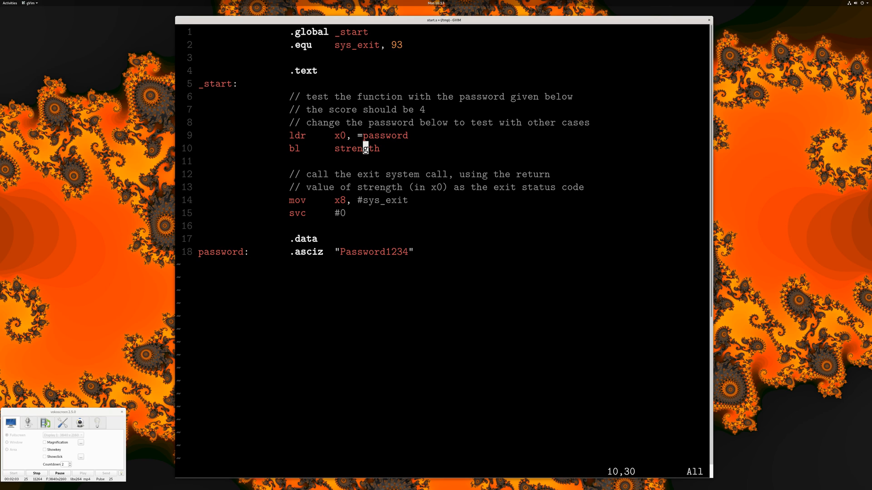
pyautogui.press('i')
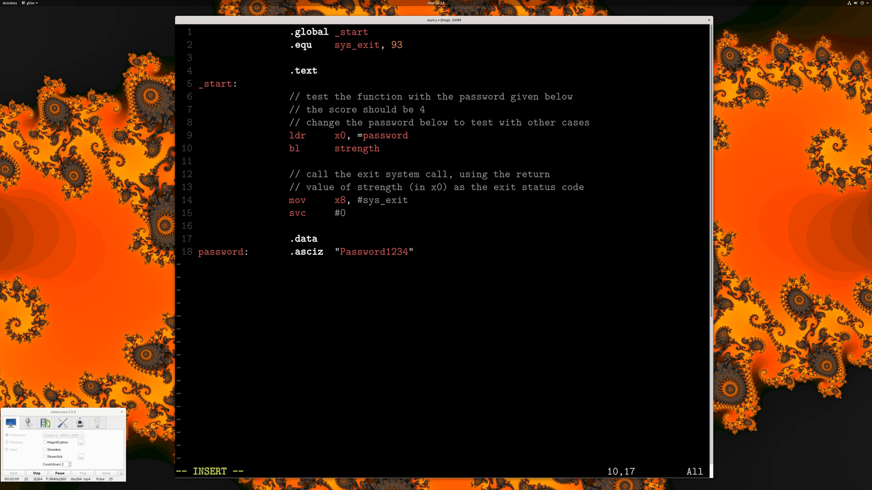
pyautogui.write('s')
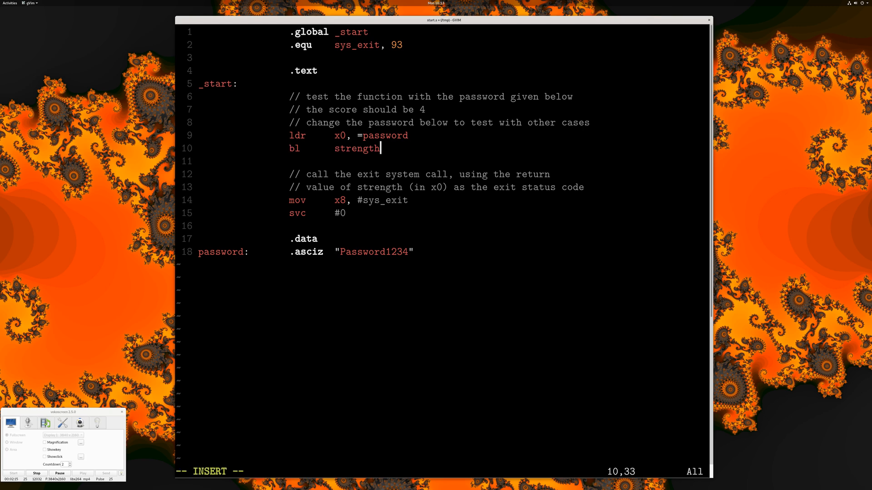
pyautogui.write('dfsfds')
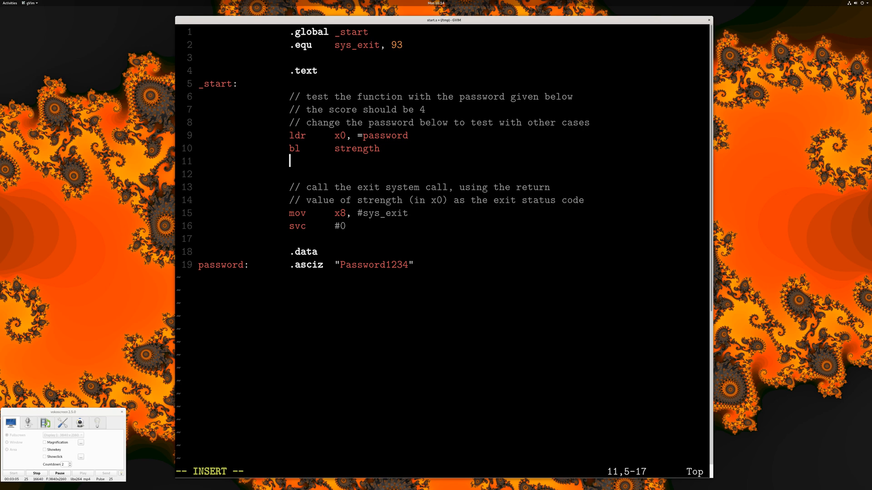
# Write the instruction 'xor x1, x2, x3' on a new line after bl strength
pyautogui.write('ah')
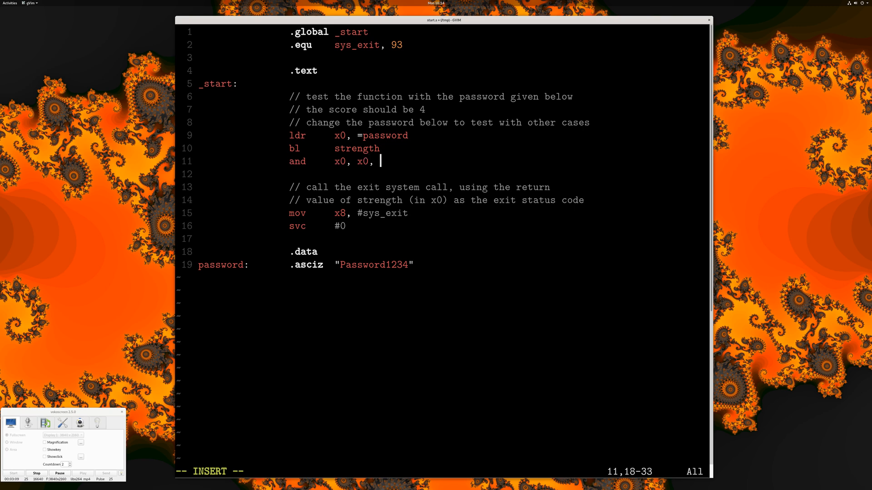
pyautogui.write('x1')
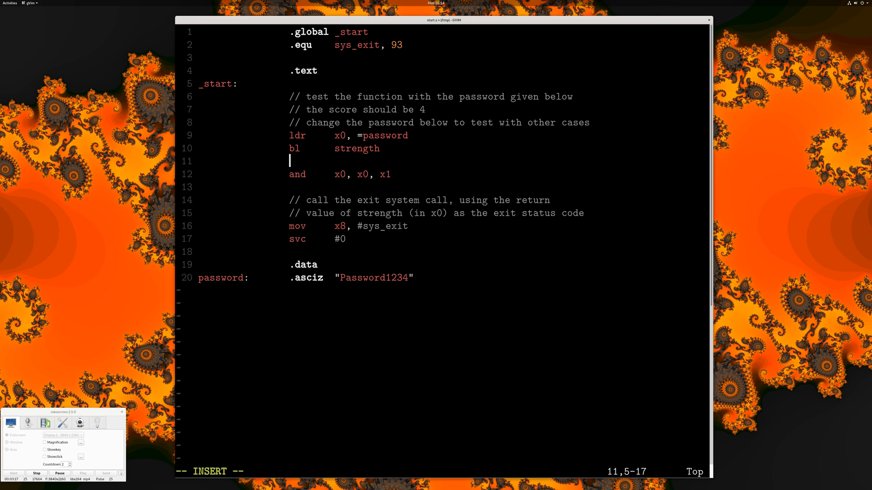
pyautogui.write('xor')
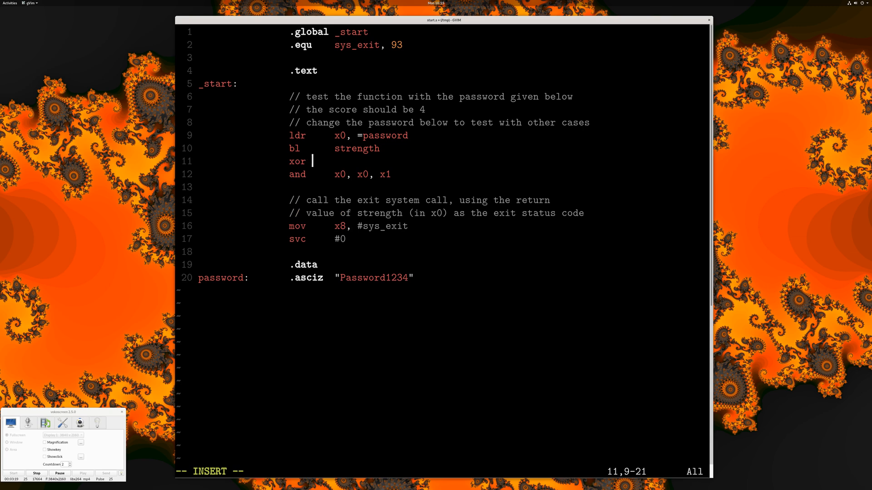
pyautogui.write('x1, x2,')
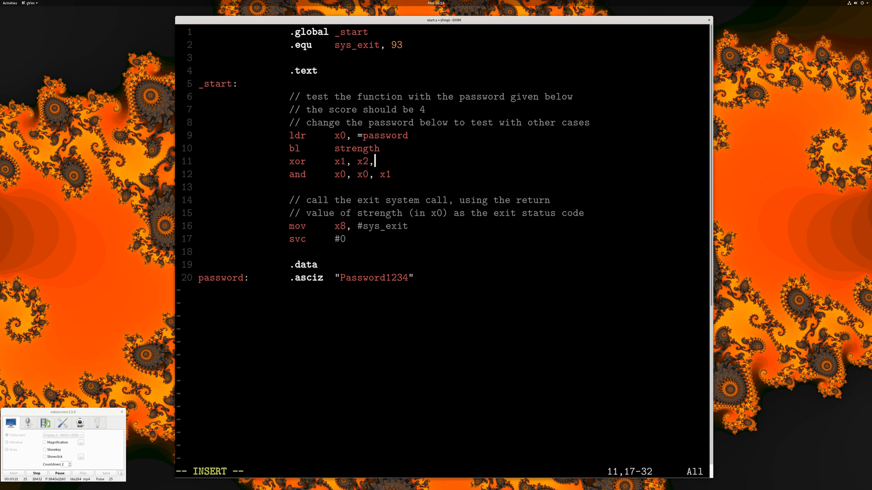
pyautogui.write('x3')
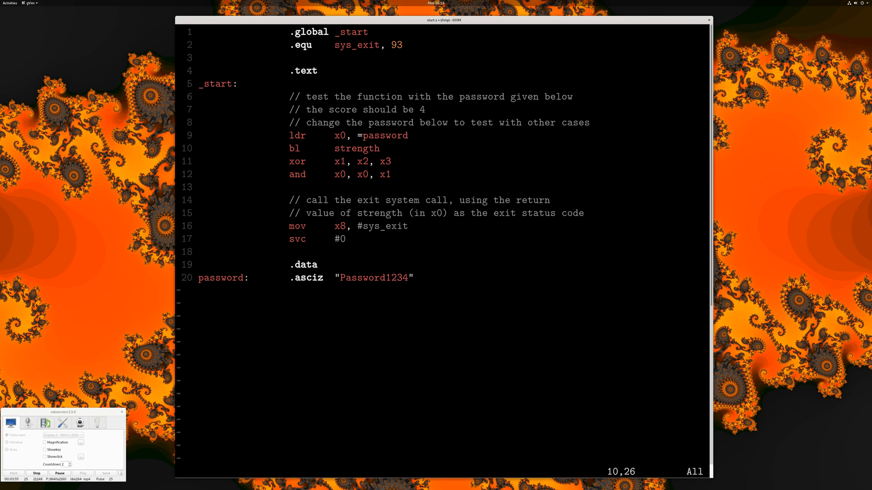
pyautogui.moveTo(342, 149)
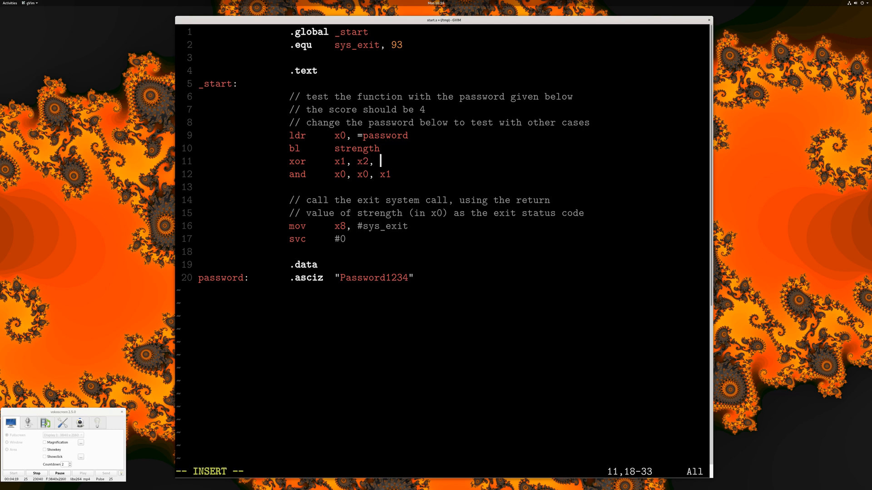
# Finish the xor operand as #4 and overwrite the bl target with junk letters 'dfsdf asdf ds'
pyautogui.write('#4')
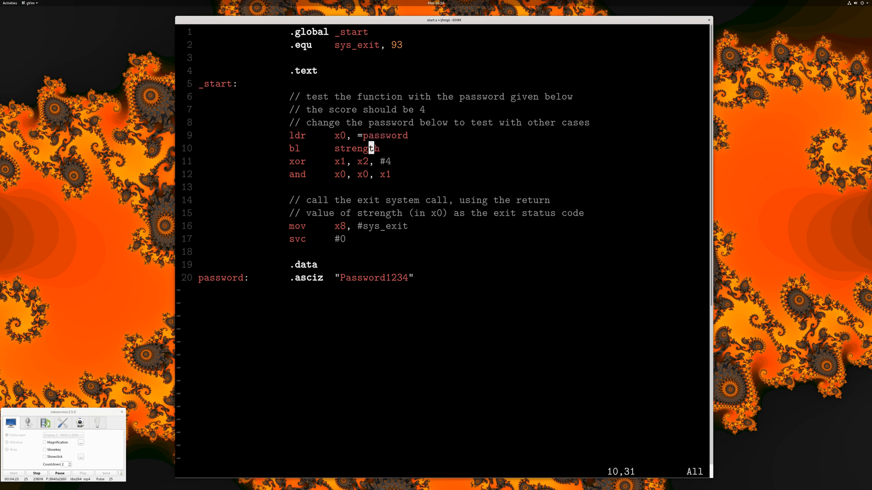
pyautogui.write('dfsdf asdf ds')
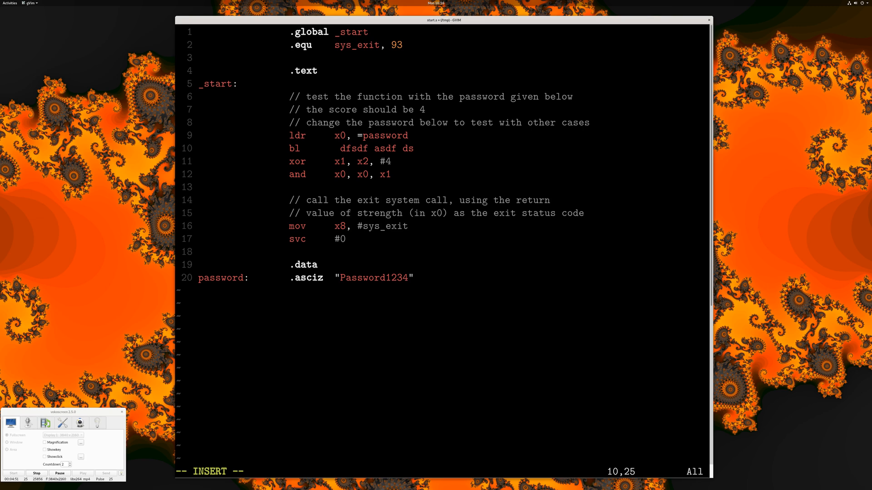
pyautogui.write('dsf')
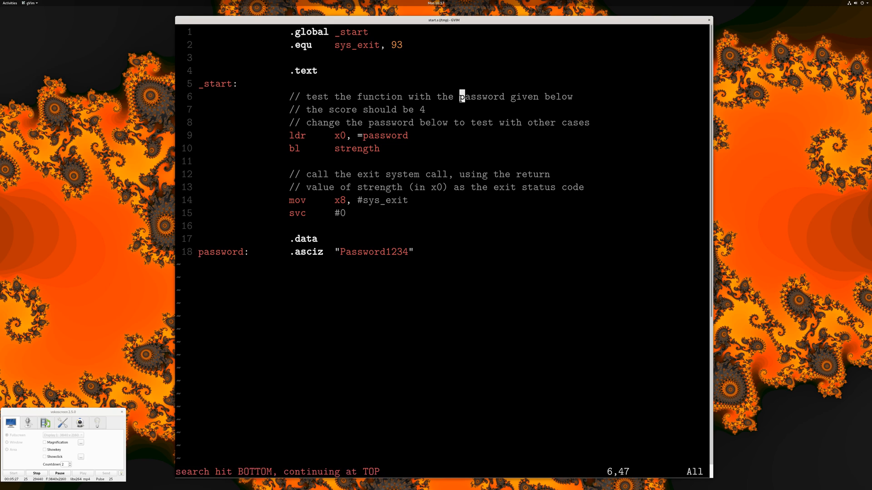
pyautogui.press('n')
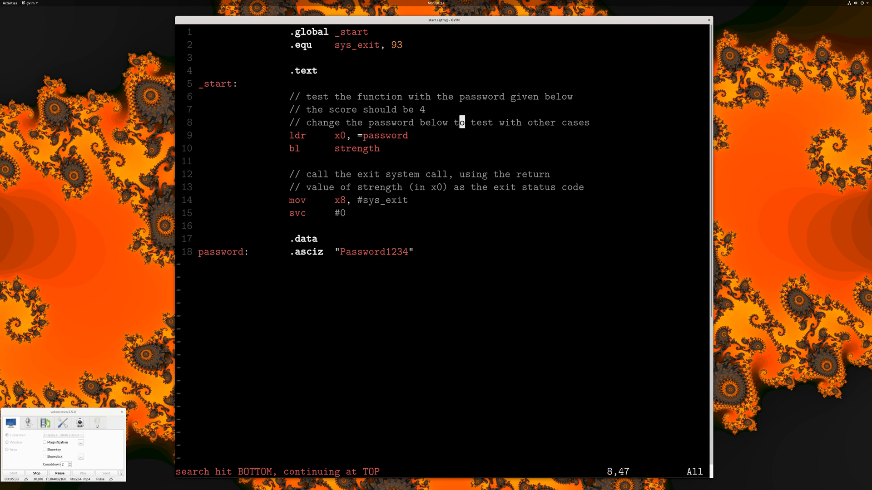
pyautogui.write('sadsd')
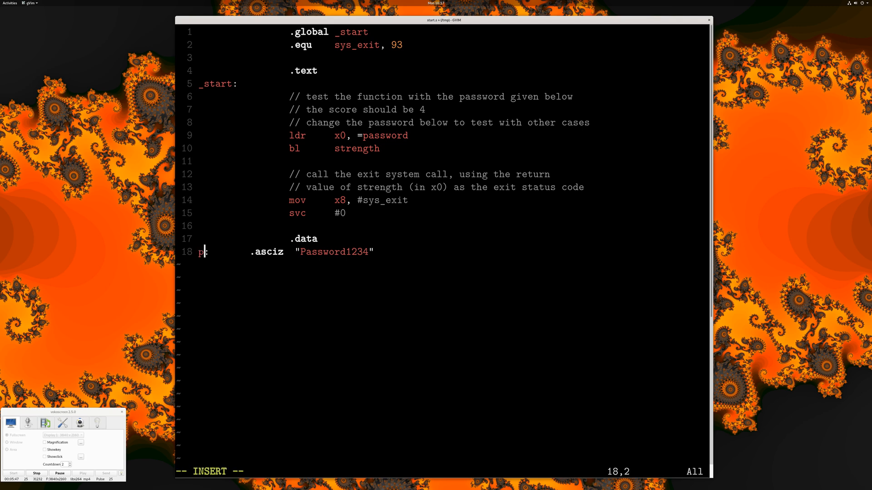
pyautogui.write('wd')
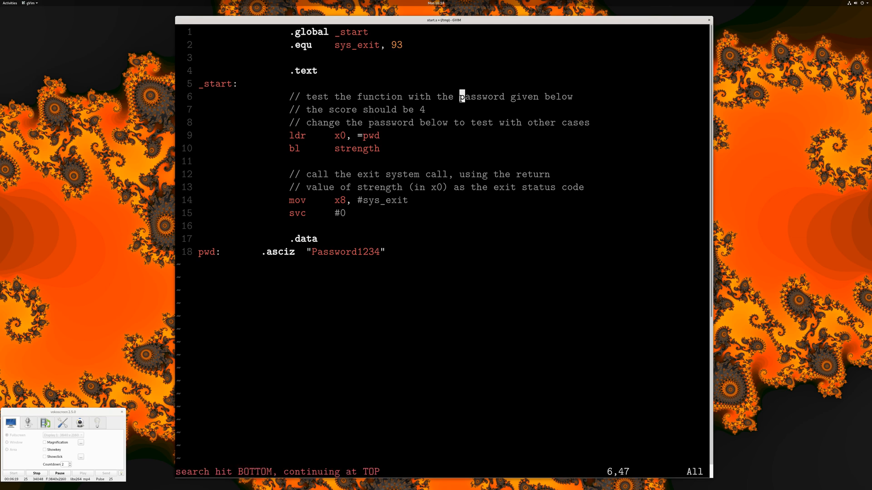
pyautogui.press('n')
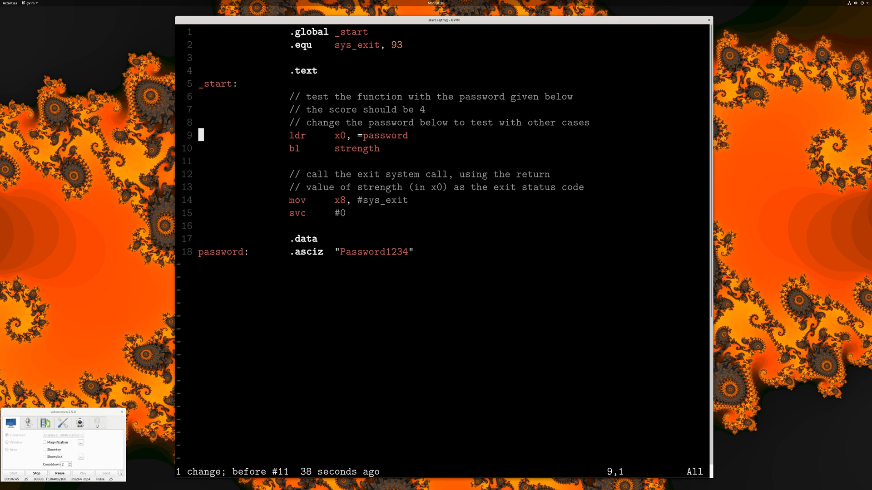
pyautogui.press('i')
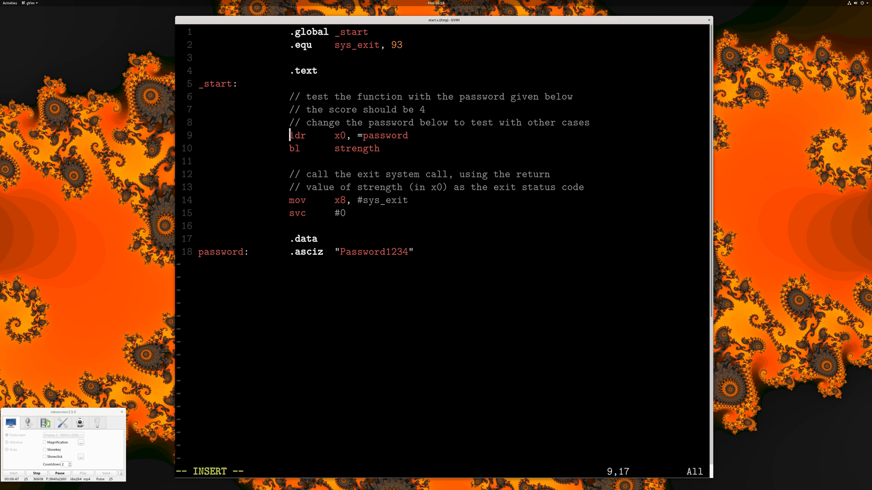
pyautogui.write('*')
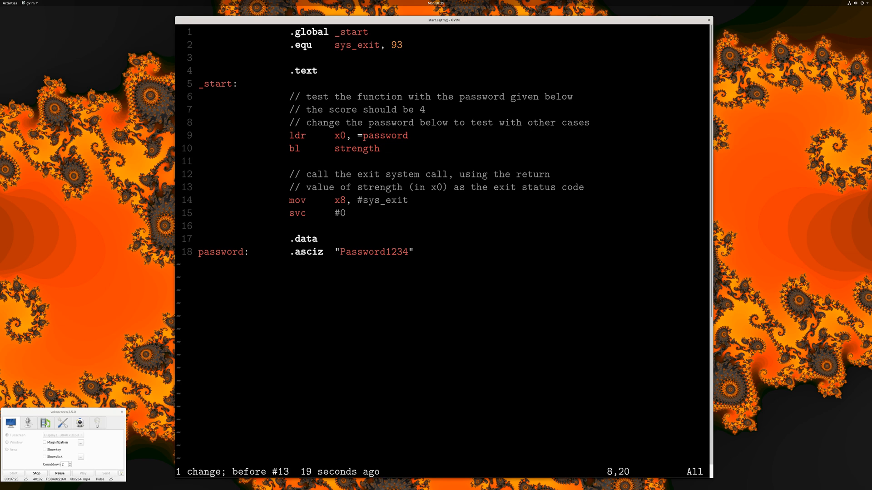
pyautogui.moveTo(309, 125)
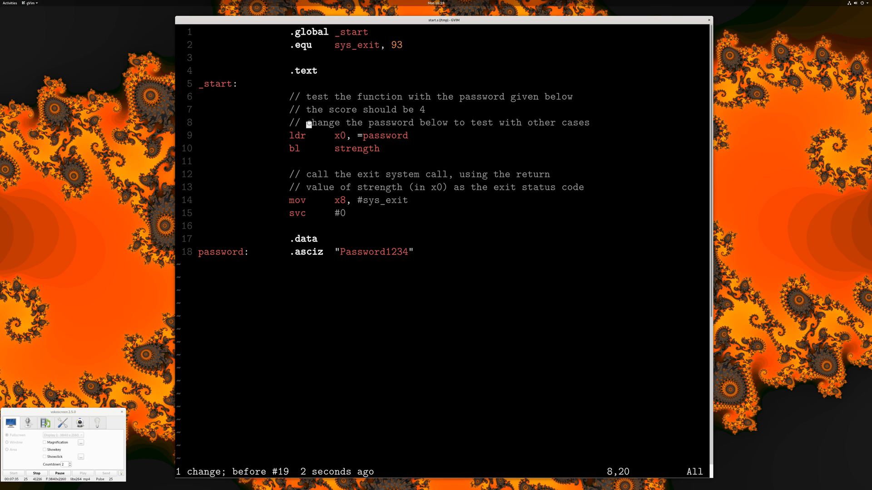
pyautogui.write('sdfsdf')
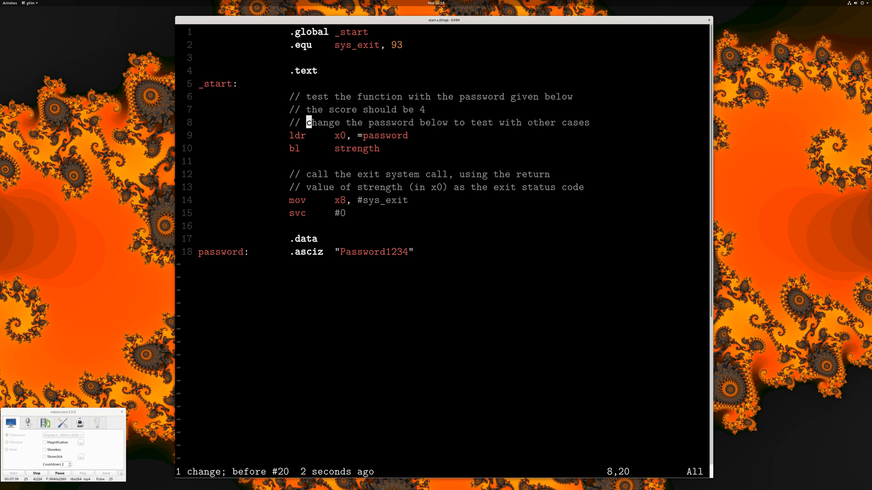
pyautogui.write('sdfsdfp')
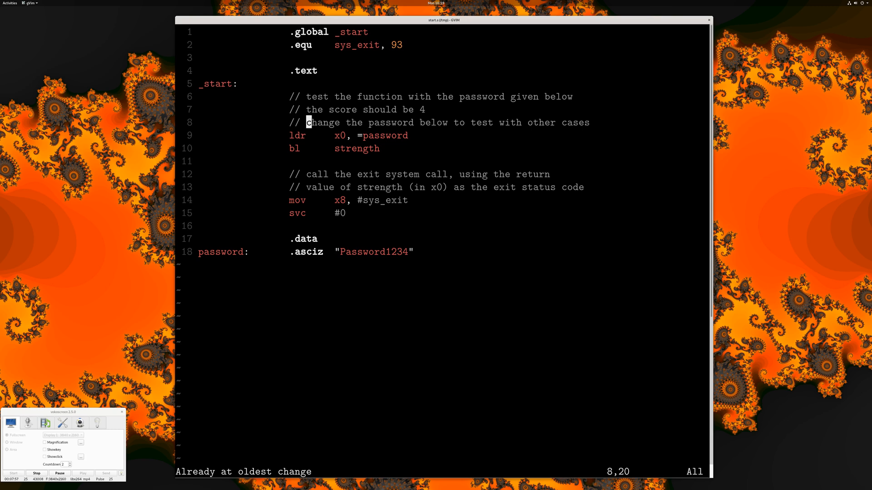
# Replace the 0 in x0 on the ldr line with 5 so it loads into x5
pyautogui.press('Up')
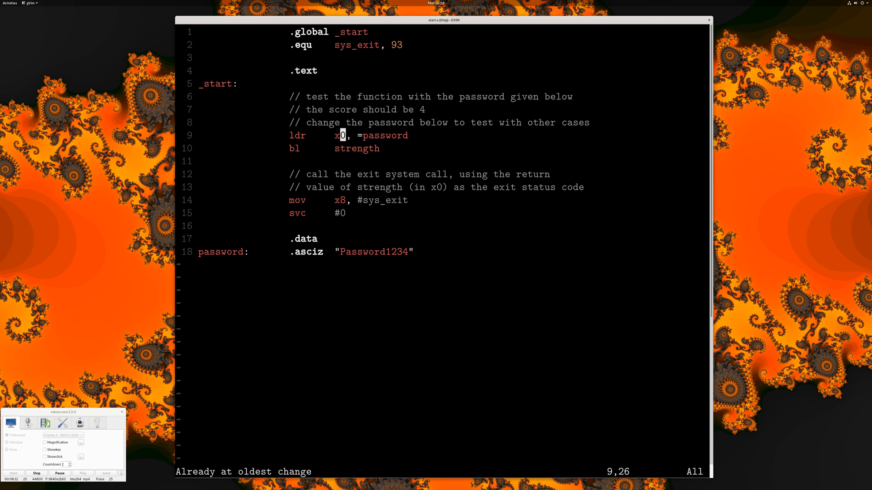
pyautogui.write('5')
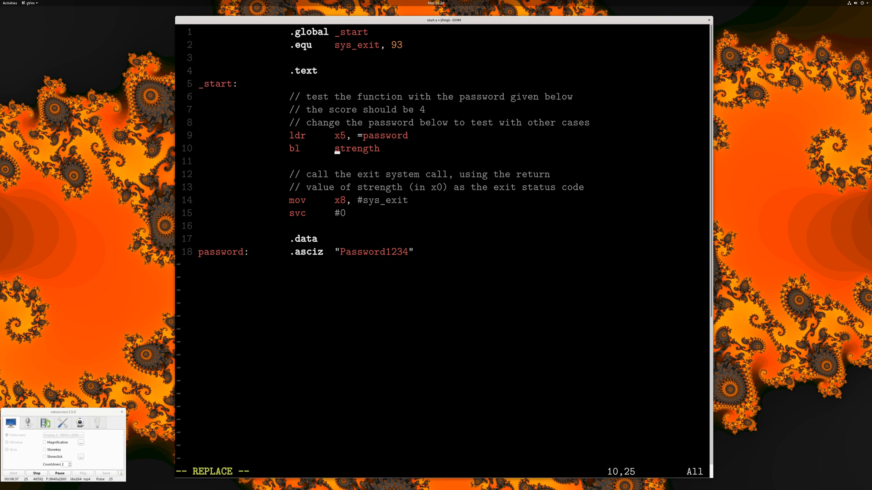
# Overwrite 'strength' with scratch letters, then undo to restore x0 and the strength target
pyautogui.write('ddfslaksk')
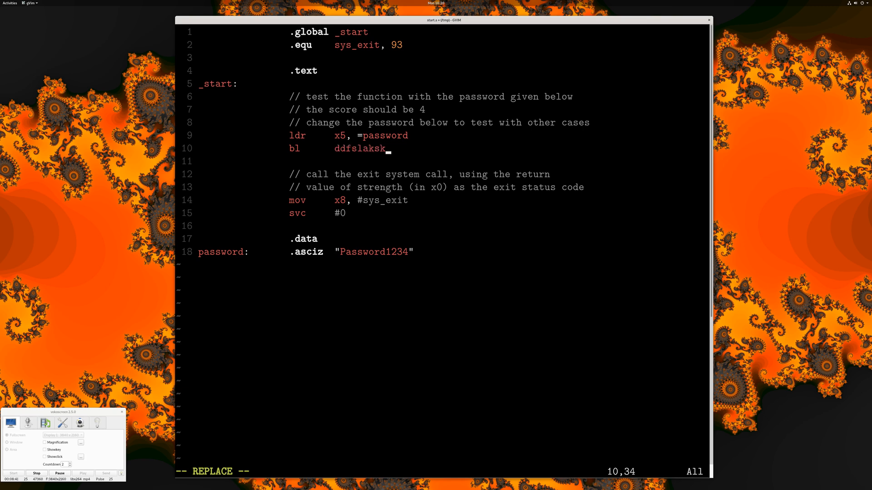
pyautogui.write('slaskskasl')
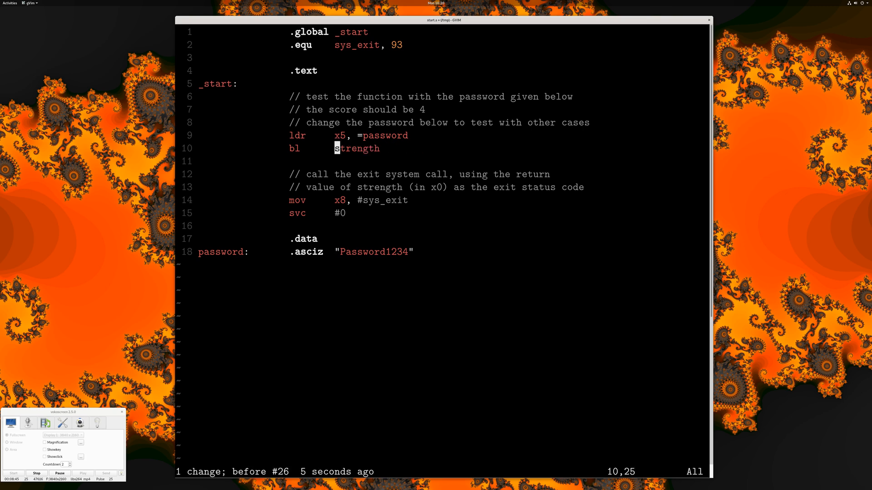
pyautogui.press('u')
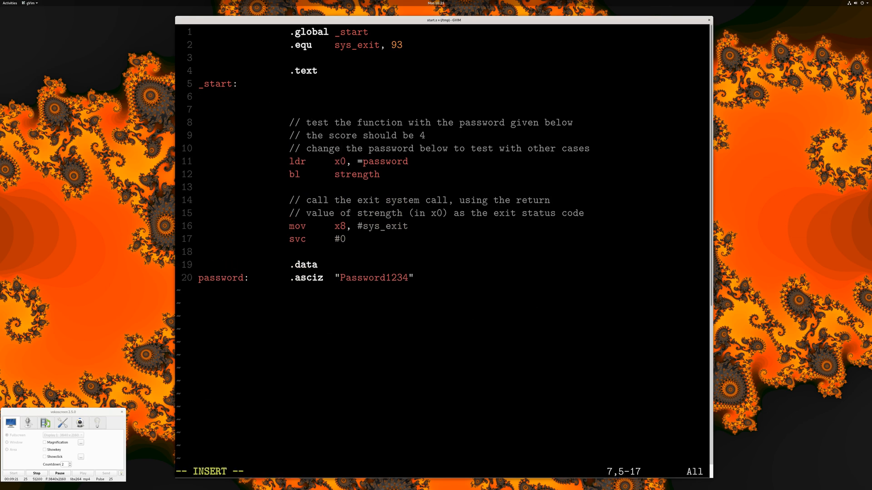
# Write the save line 'str x19, [sp, #0]' under the _start label
pyautogui.write('str')
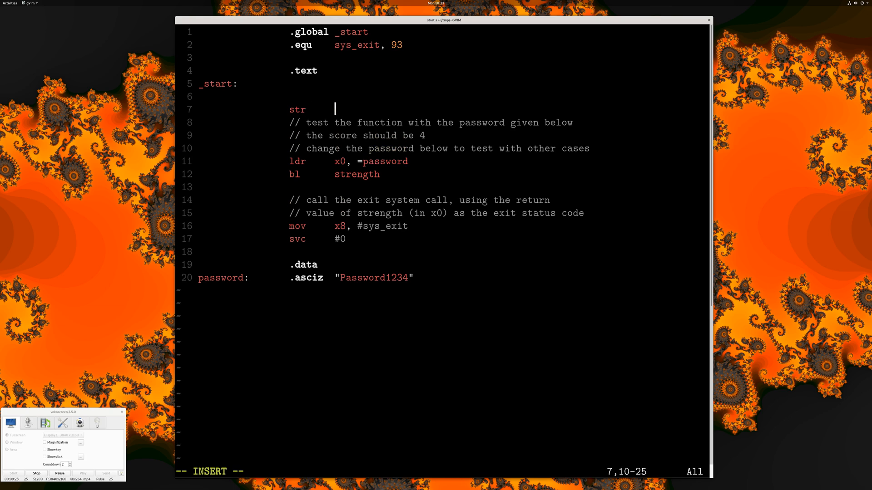
pyautogui.write('x19, [sp,')
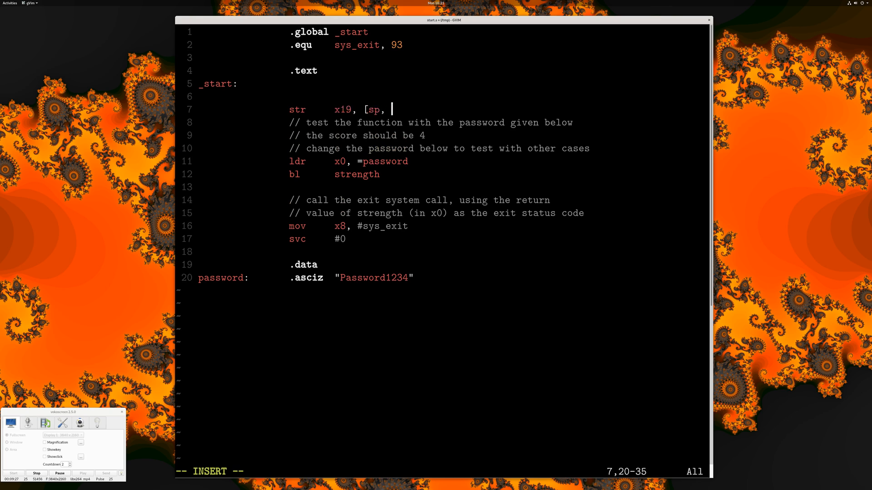
pyautogui.write('#0]')
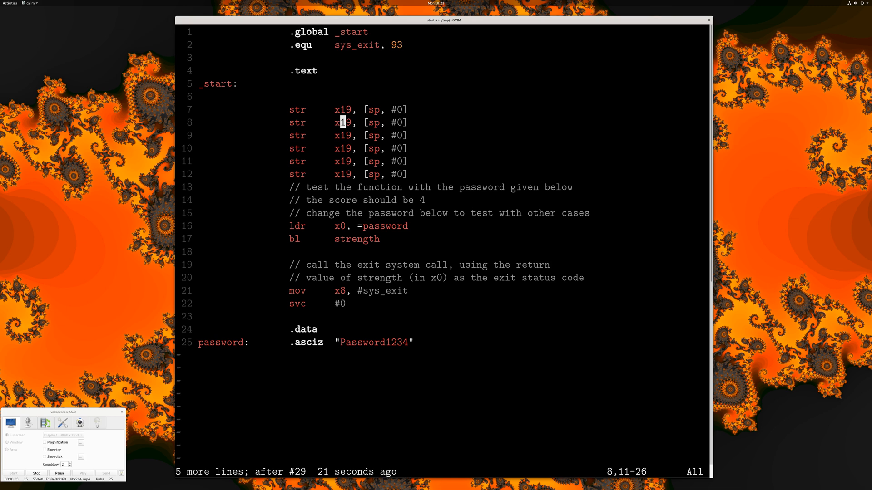
# Overwrite the register number on the second save line with 20
pyautogui.press('R')
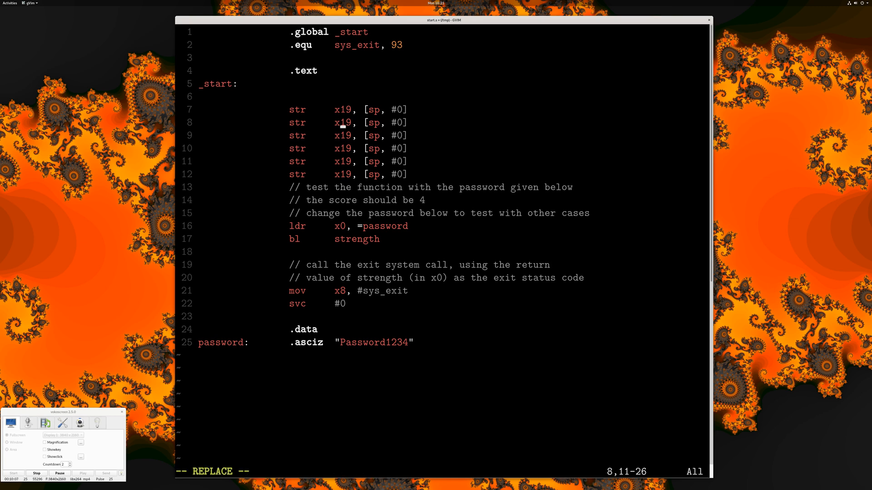
pyautogui.write('20')
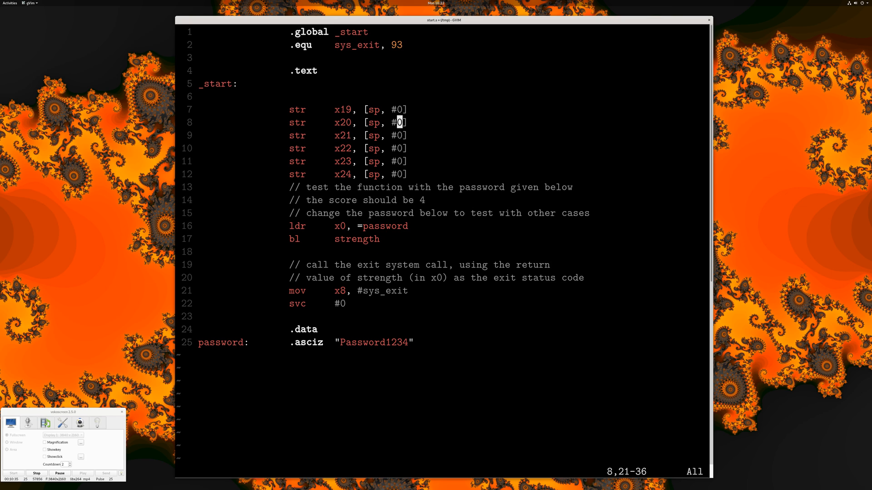
# Replace the #0 offsets on the save lines, retyping the last two as #32 and #40]
pyautogui.press('i')
pyautogui.write('8')
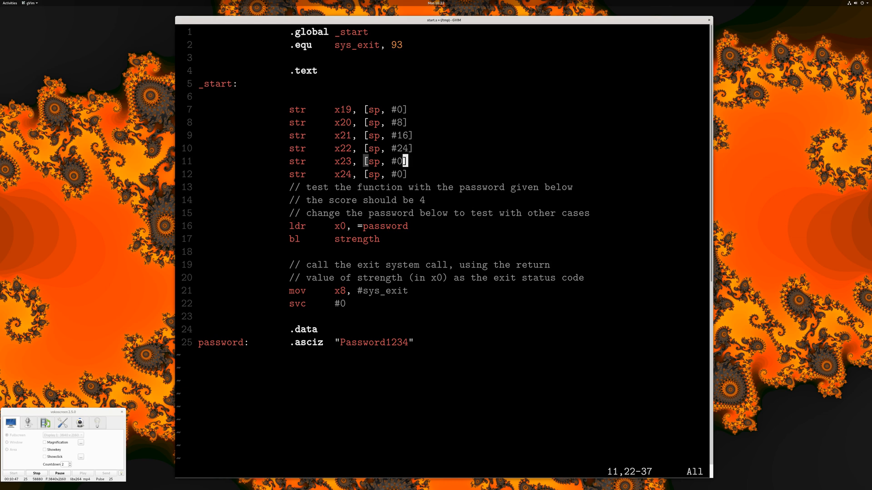
pyautogui.press('BackSpace')
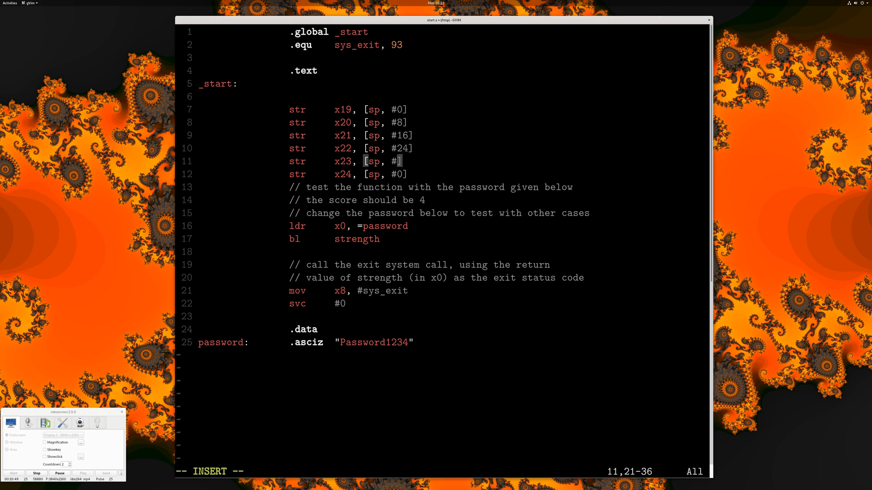
pyautogui.write('32')
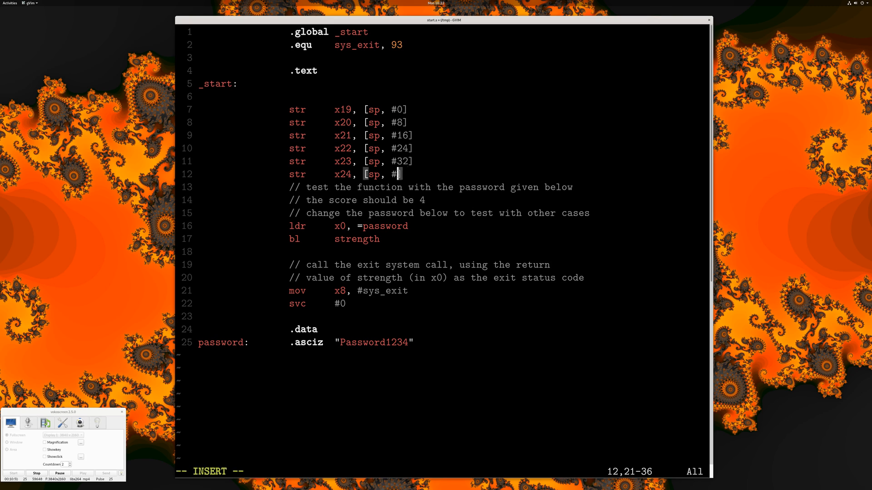
pyautogui.write('40]')
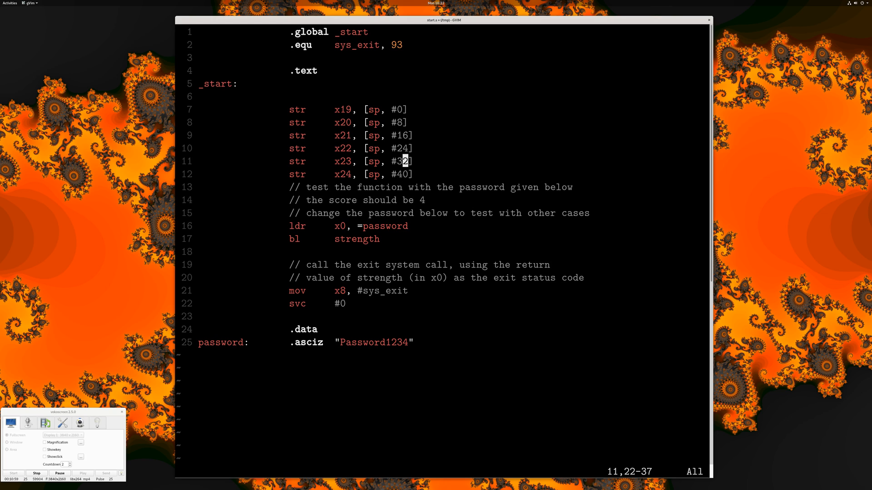
pyautogui.press('Up')
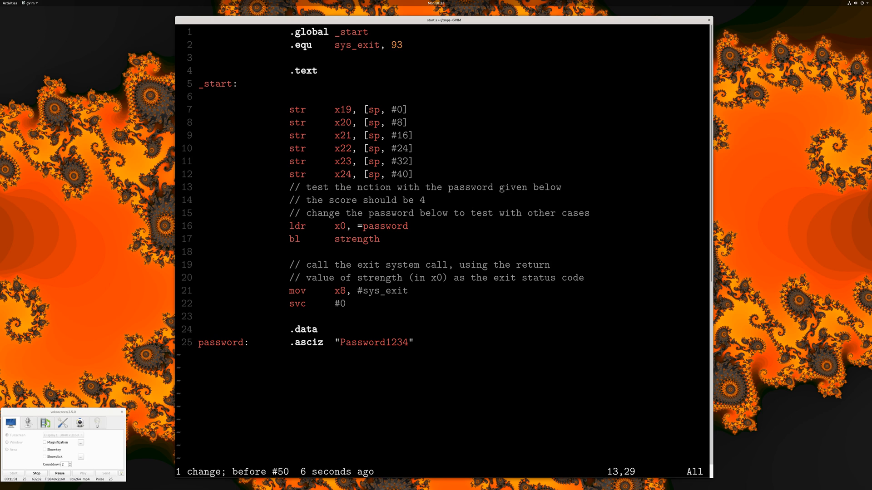
pyautogui.write('fu')
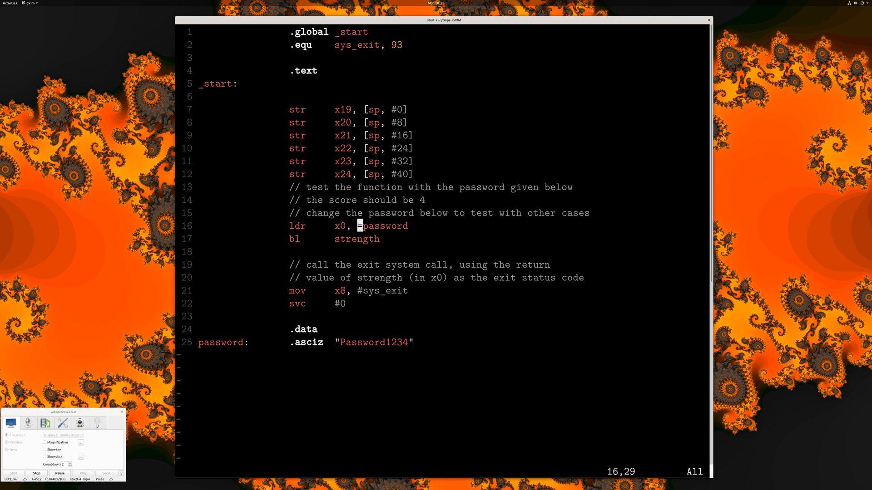
# Append stray suffixes to the password words, producing password24, password12 and passwordWord
pyautogui.write('2')
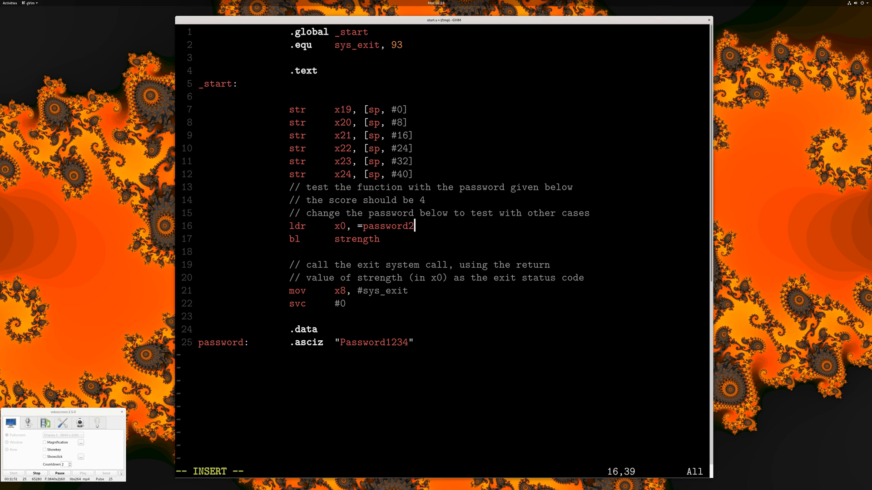
pyautogui.write('4')
pyautogui.click(439, 213)
pyautogui.write('12')
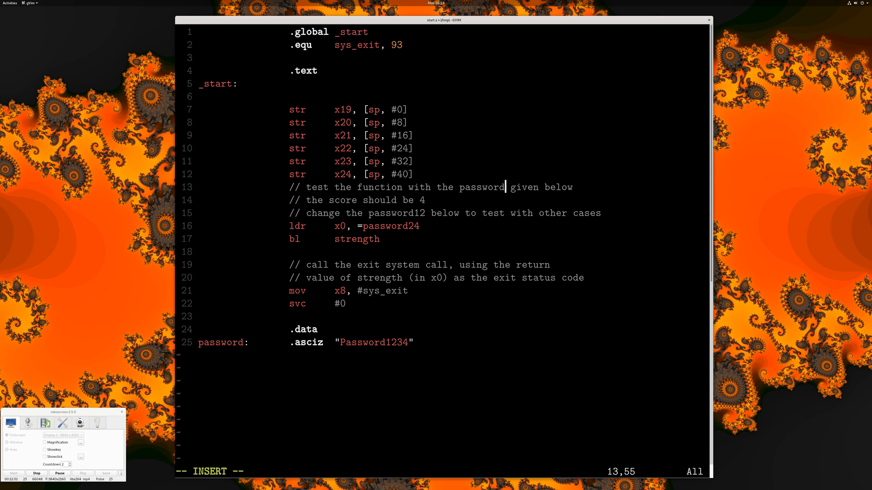
pyautogui.write('Word')
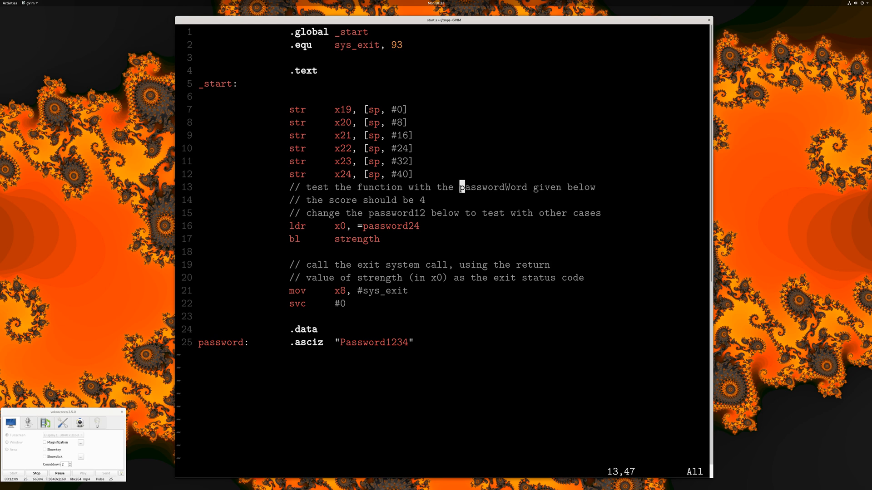
# Search '/pas' to the first comment's password word and replace it with 'pwd'
pyautogui.write('/pas')
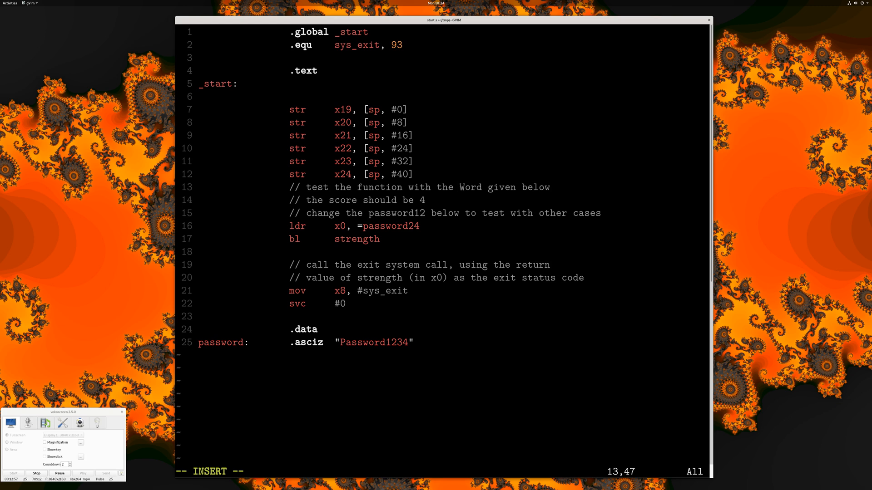
pyautogui.write('pwd')
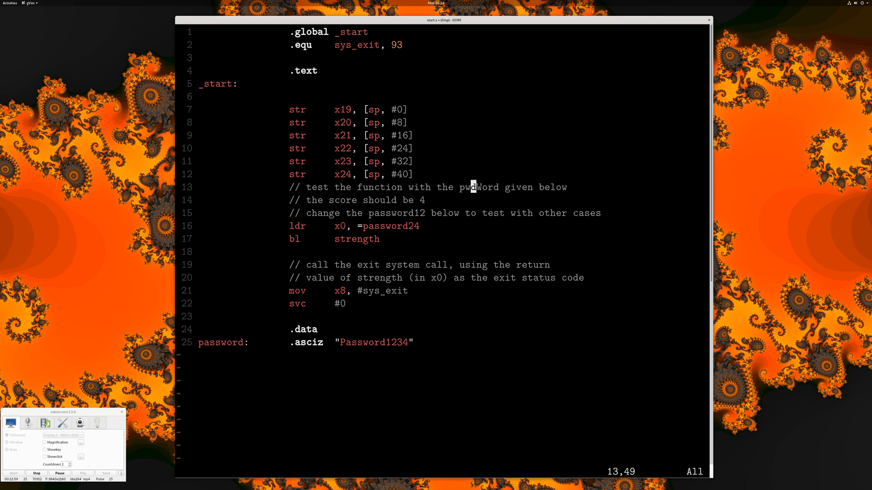